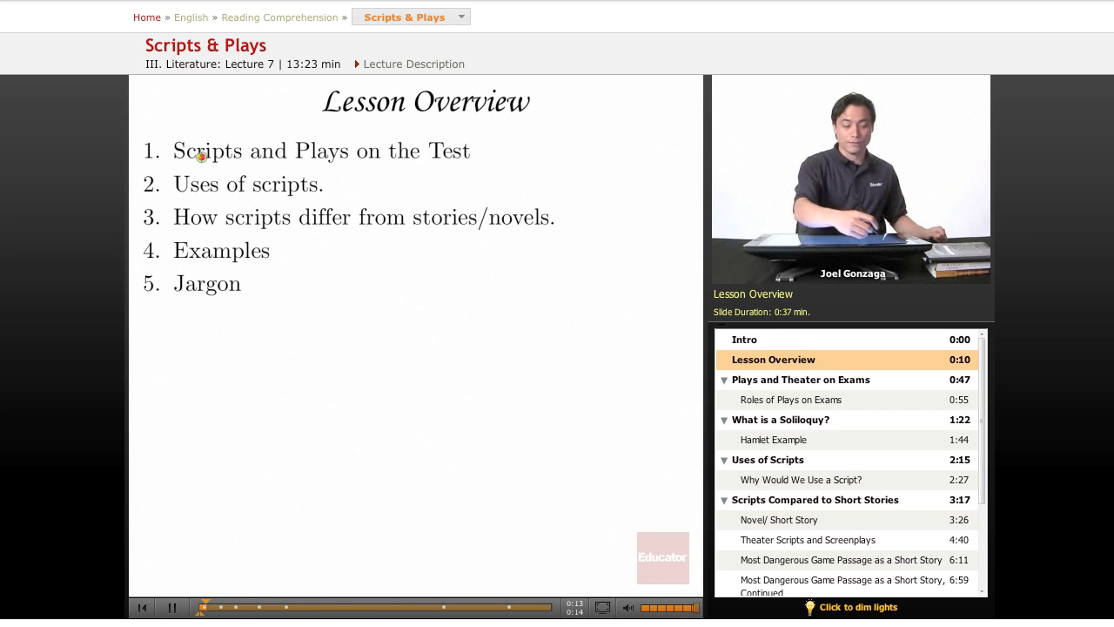
Highlight the first overview item 'Scripts and Plays on the Test' in yellow.
drag(173, 149, 470, 150)
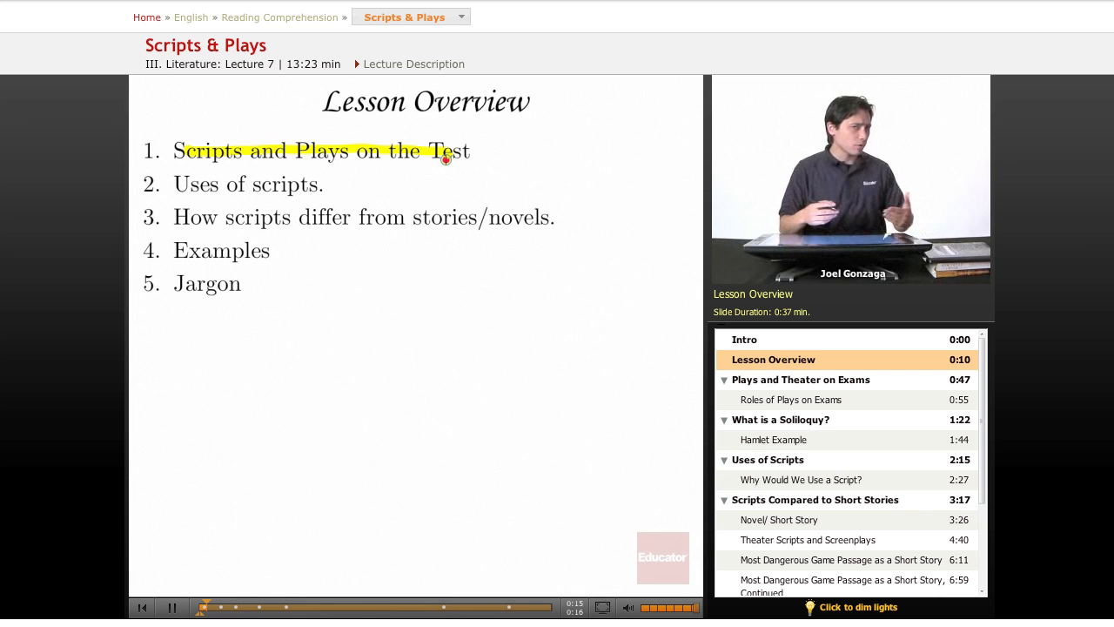